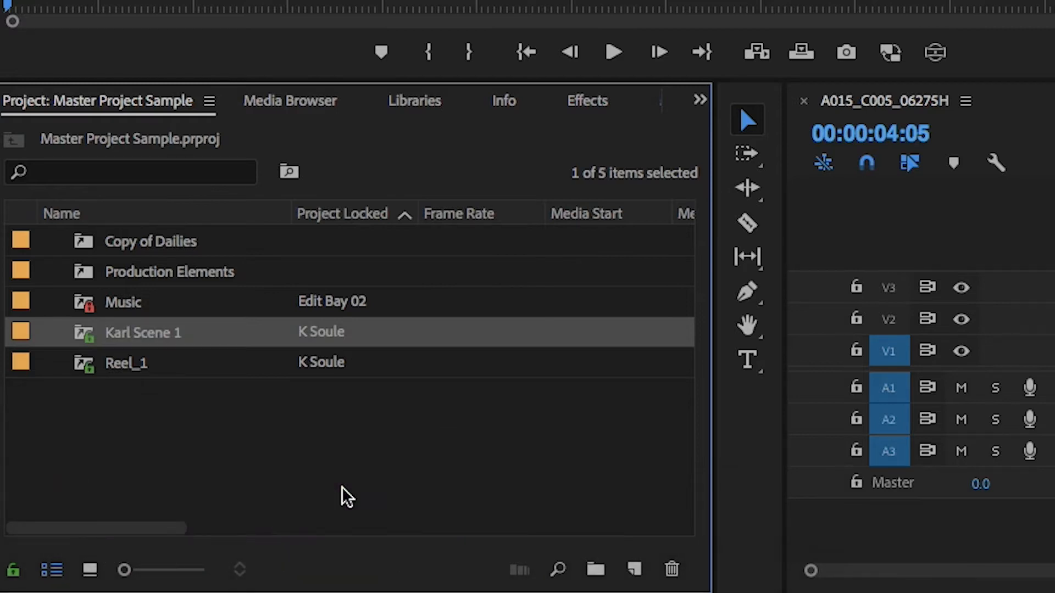
mouse_move(412, 420)
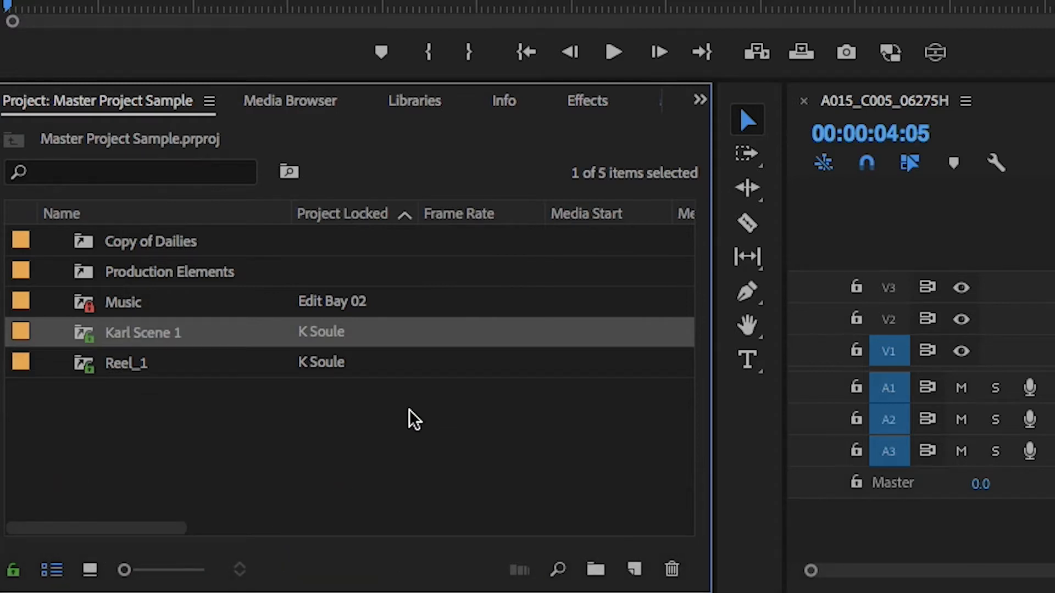
mouse_move(121, 252)
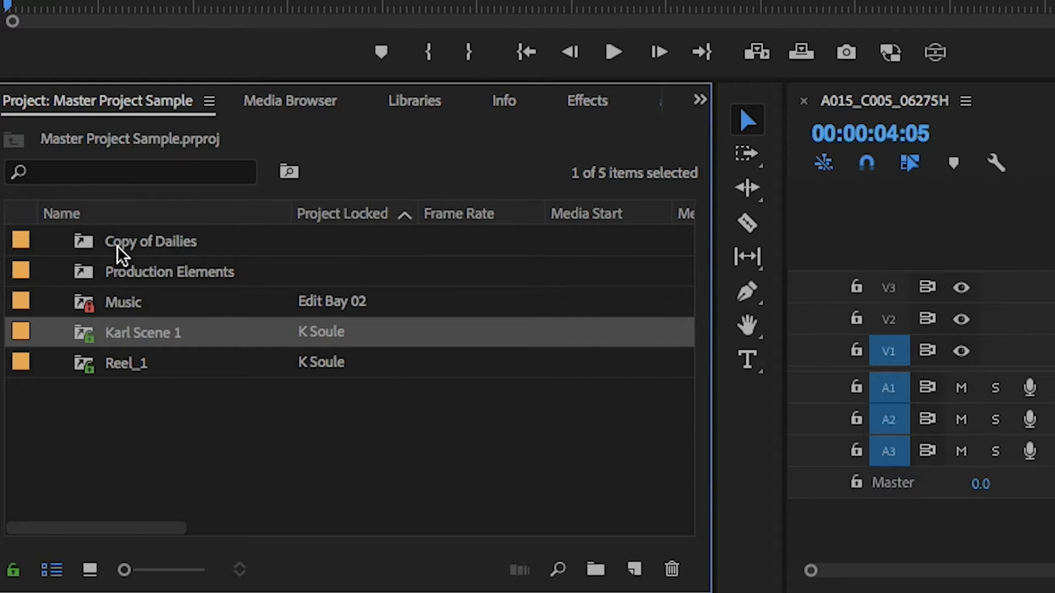
mouse_move(102, 283)
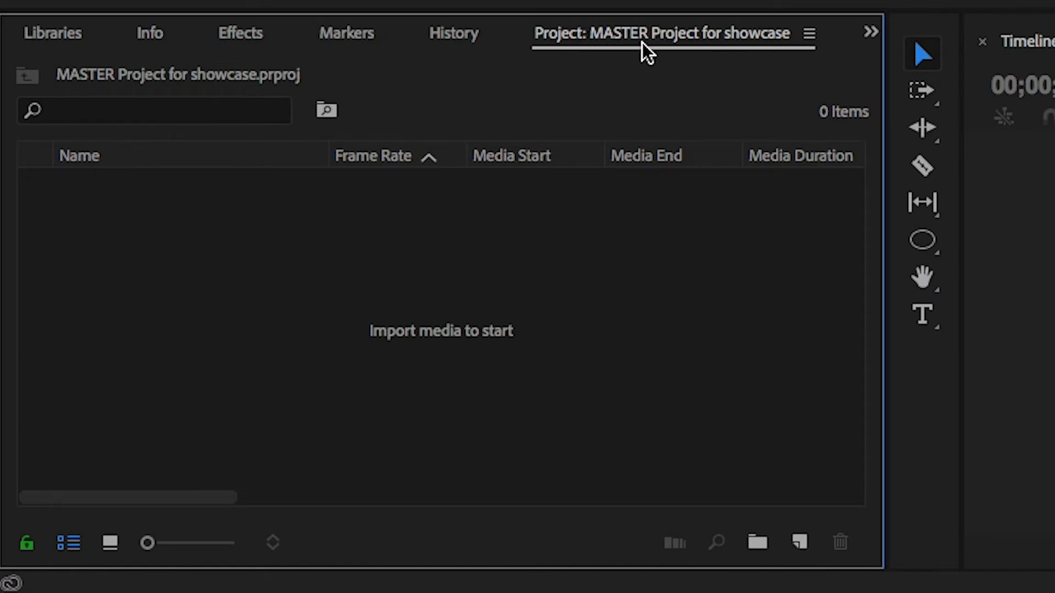
mouse_move(521, 247)
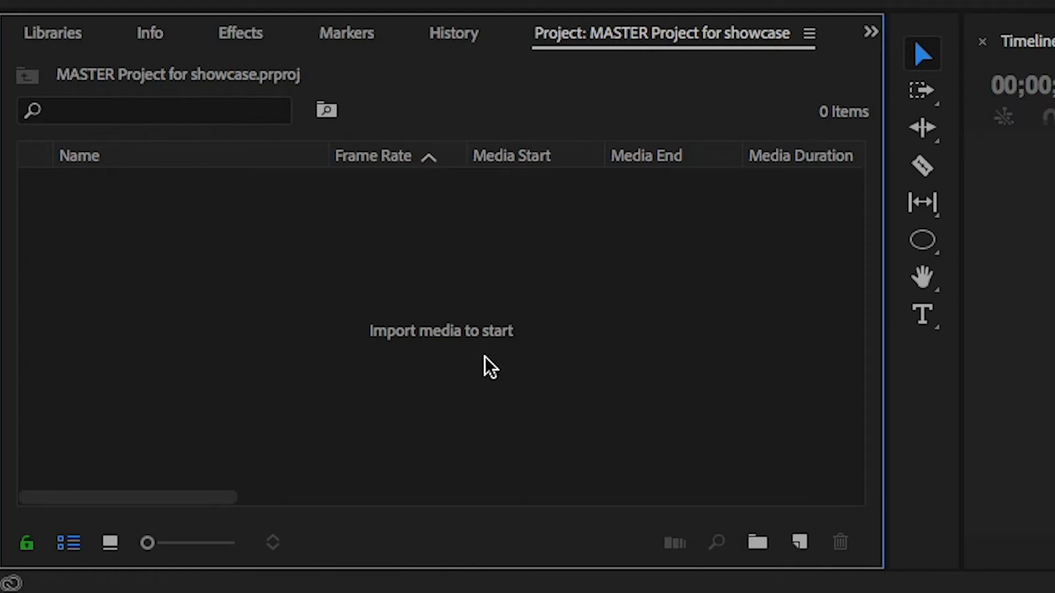
mouse_move(489, 355)
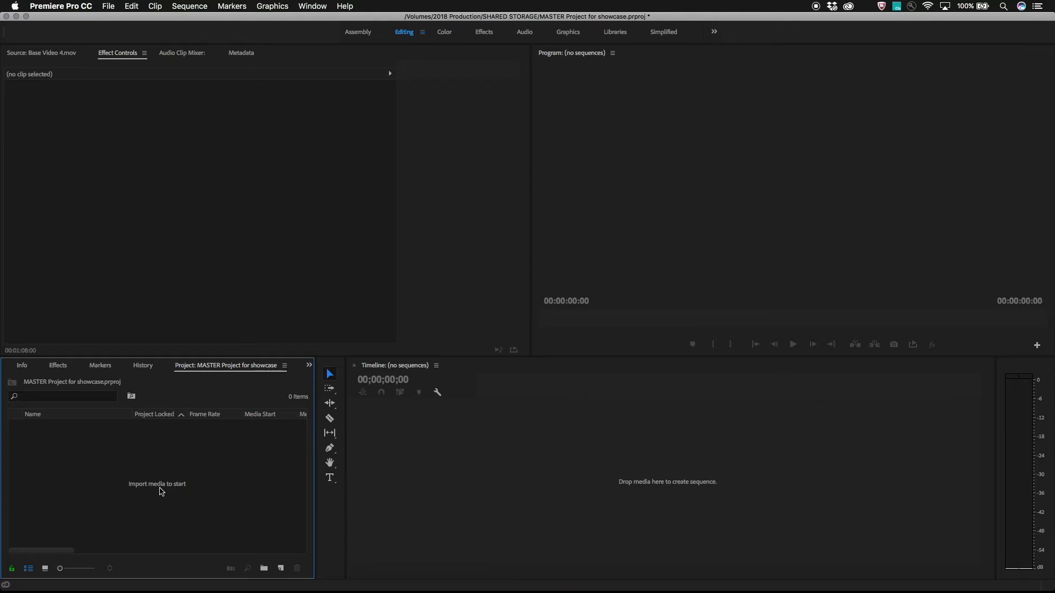
Create a new shared project named Reel 1 via File > New > Shared Project
left_click(108, 7)
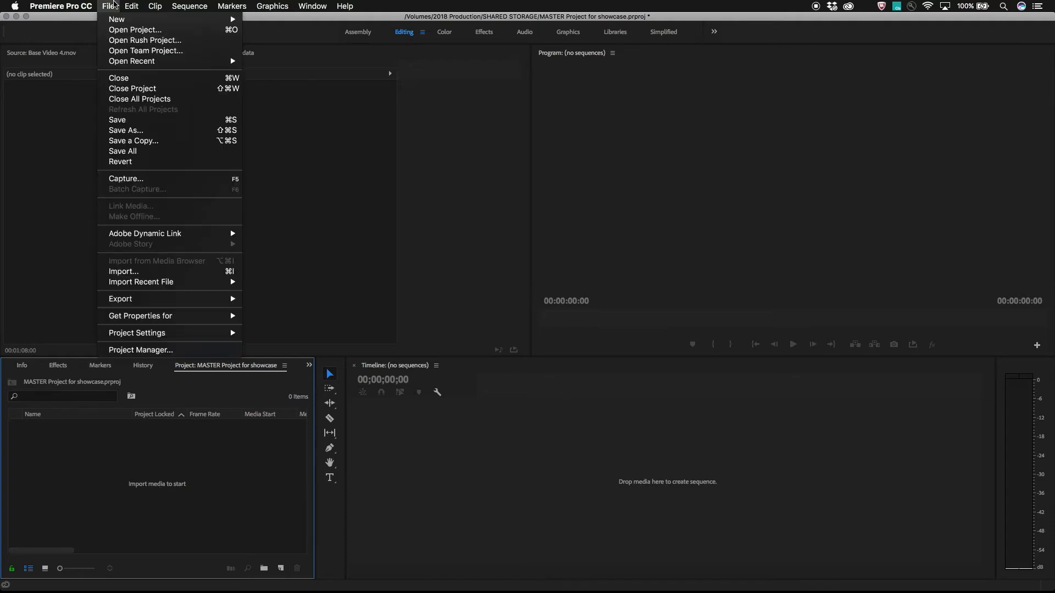
mouse_move(116, 19)
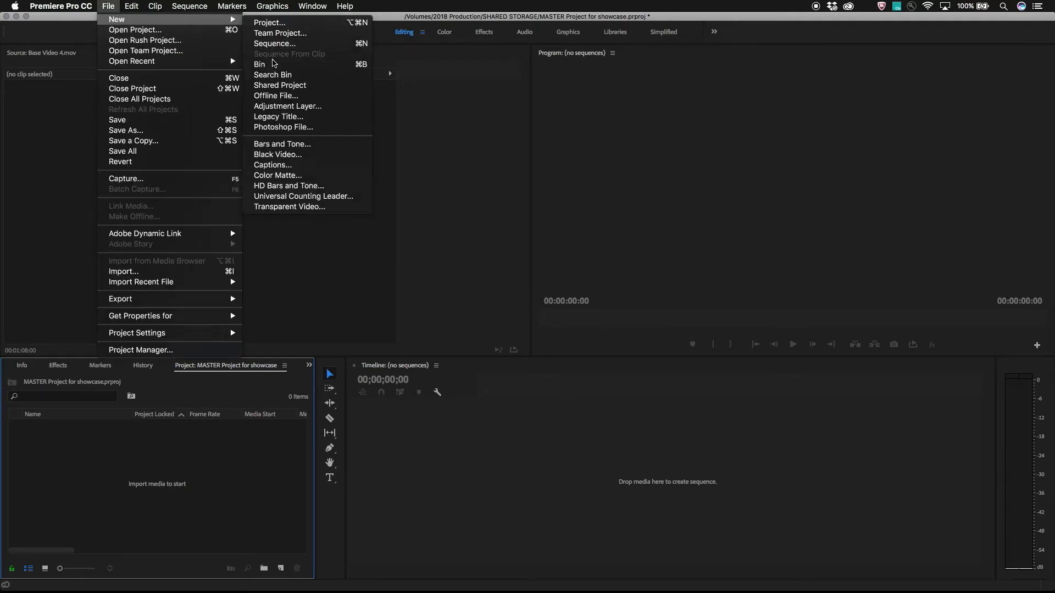
left_click(280, 85)
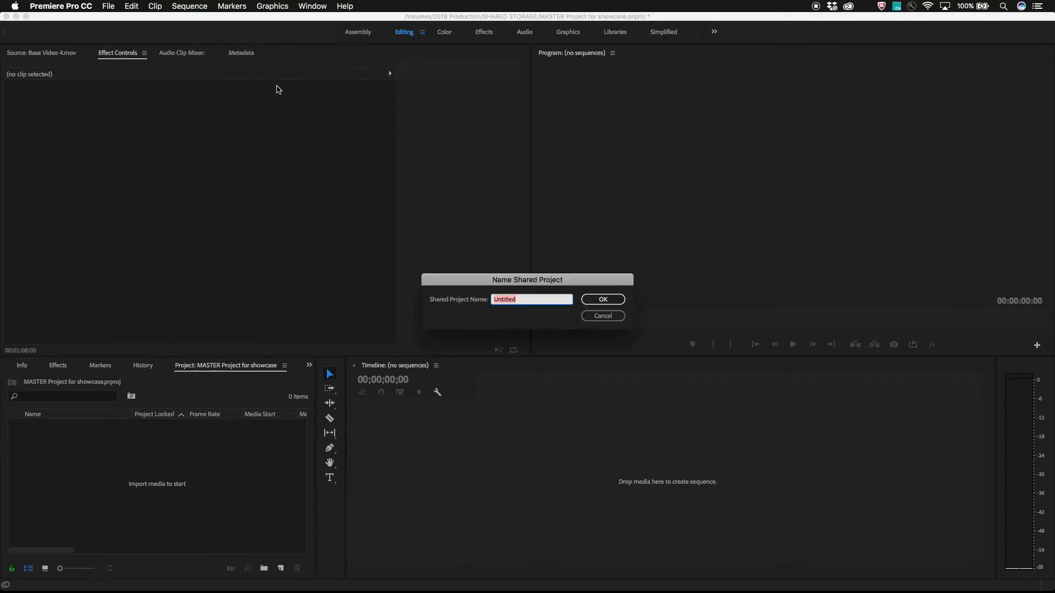
type("Reel")
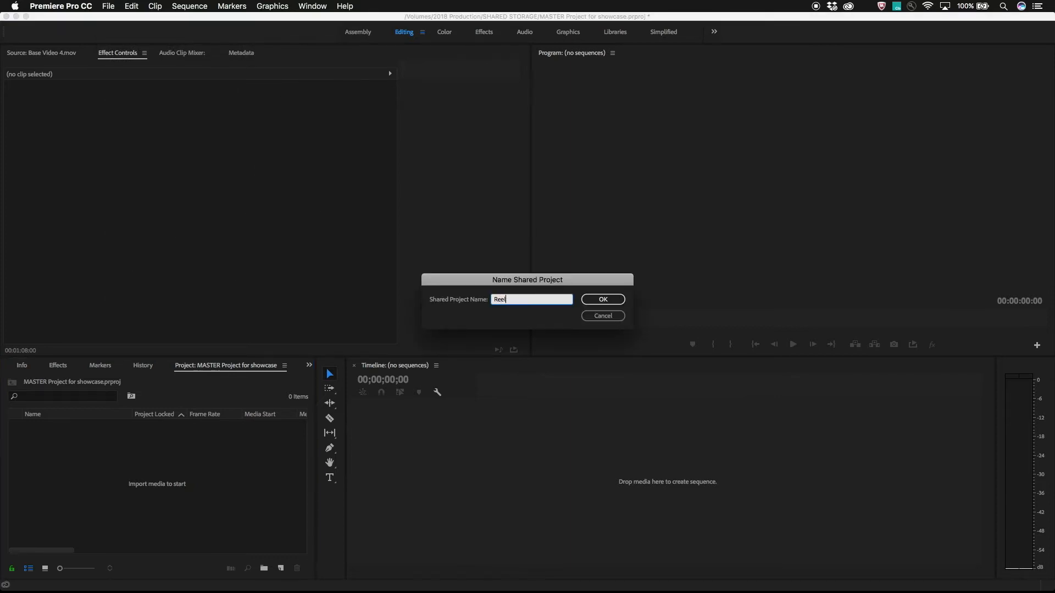
left_click(601, 299)
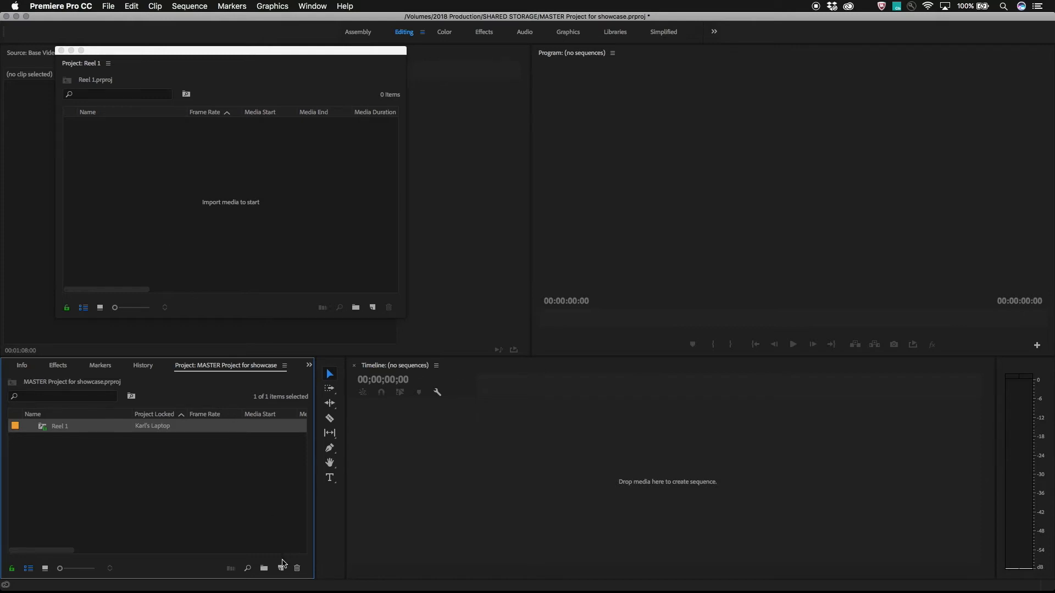
Add shared project Reel 2 from the New Item button and move its panel beside Reel 1
left_click(281, 568)
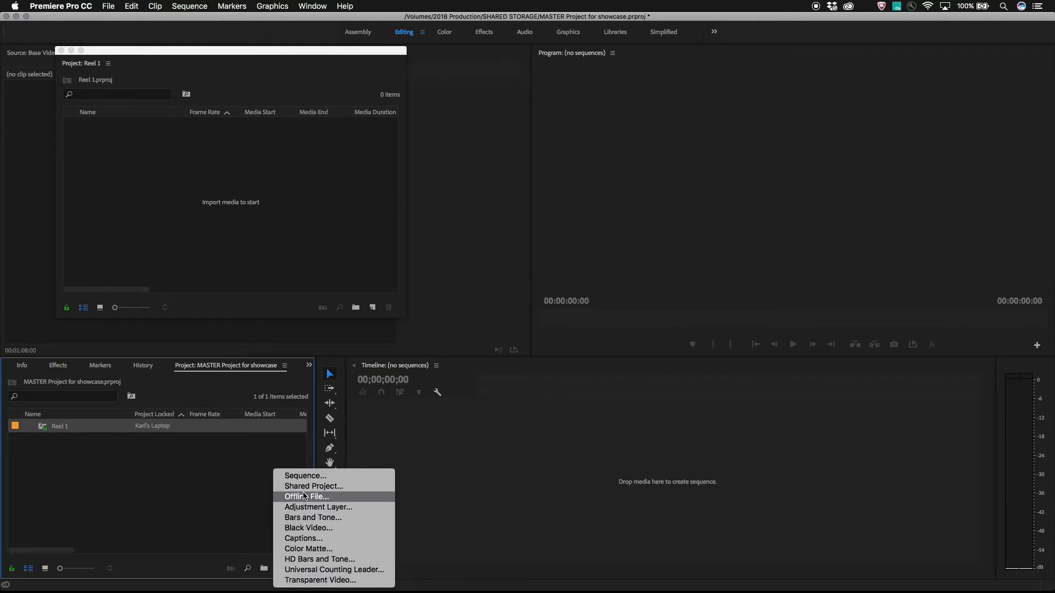
left_click(313, 486)
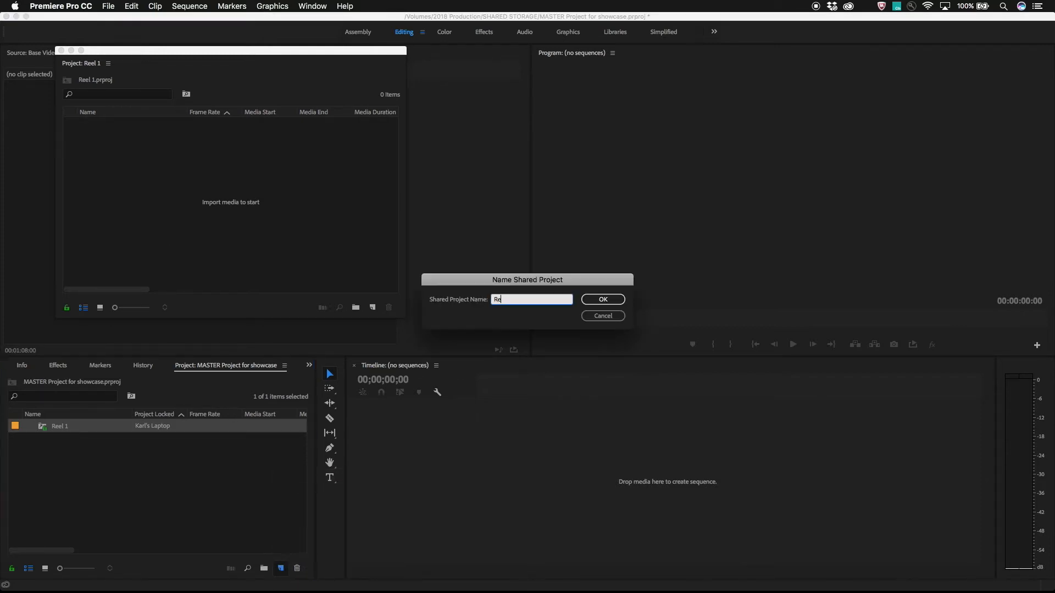
left_click(601, 299)
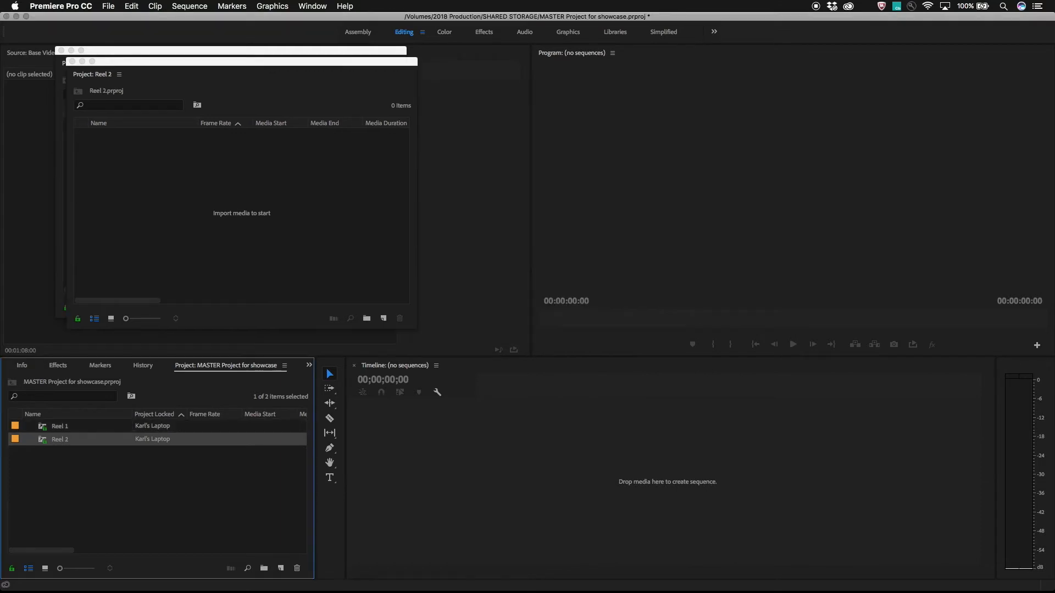
mouse_move(205, 64)
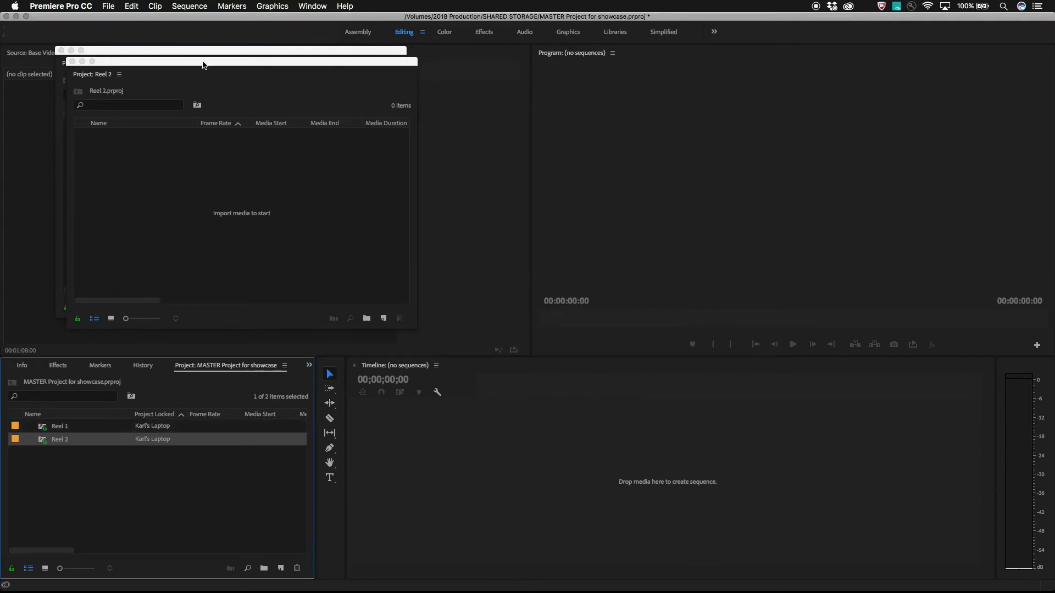
left_click_drag(202, 61, 326, 145)
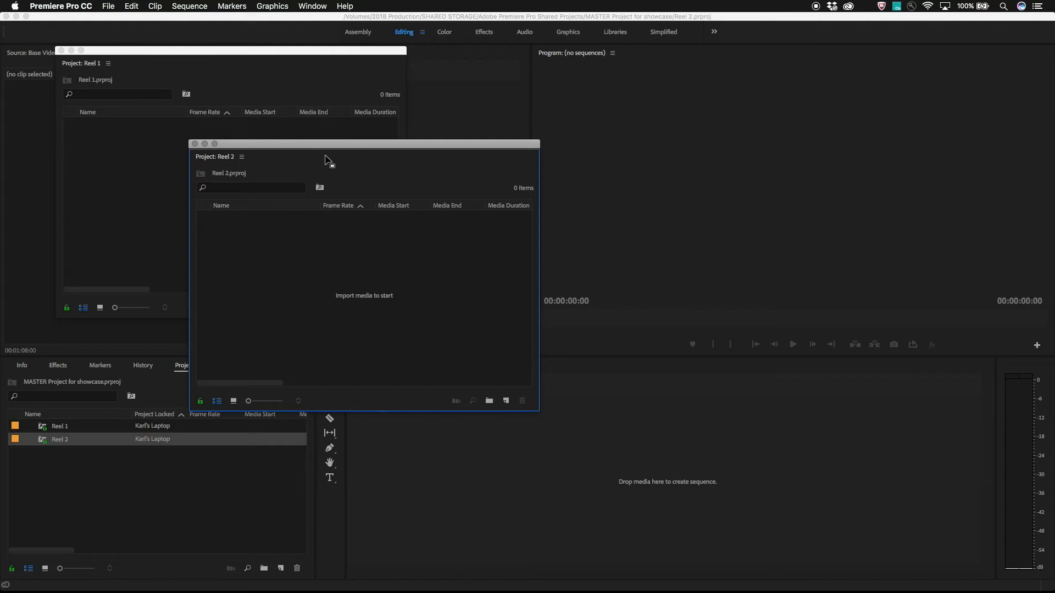
left_click(454, 219)
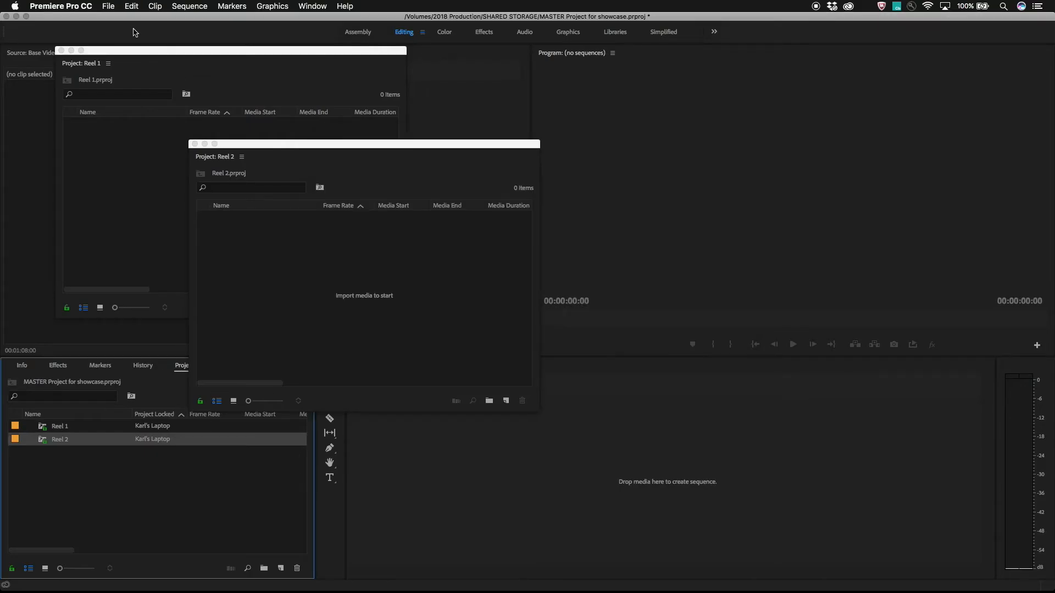
Import the Production Elements project into the master project as a shared project
left_click(108, 7)
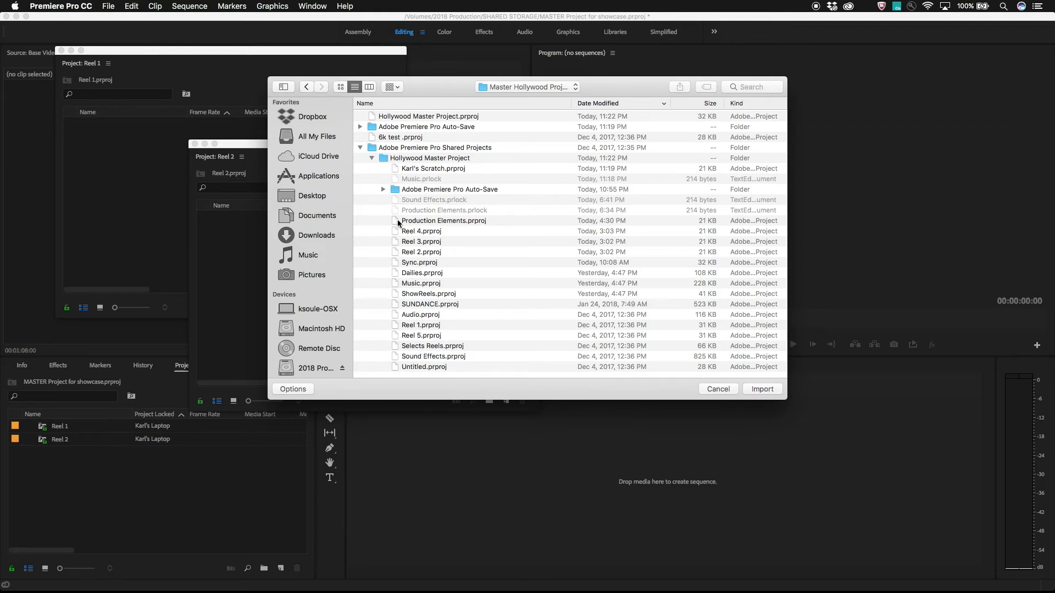
left_click(760, 389)
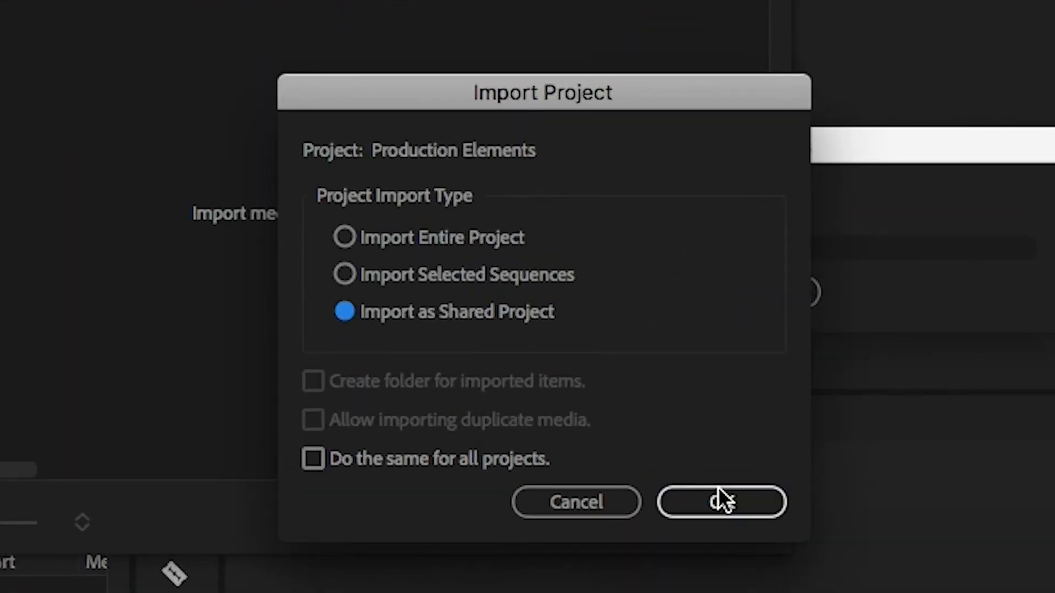
left_click(721, 503)
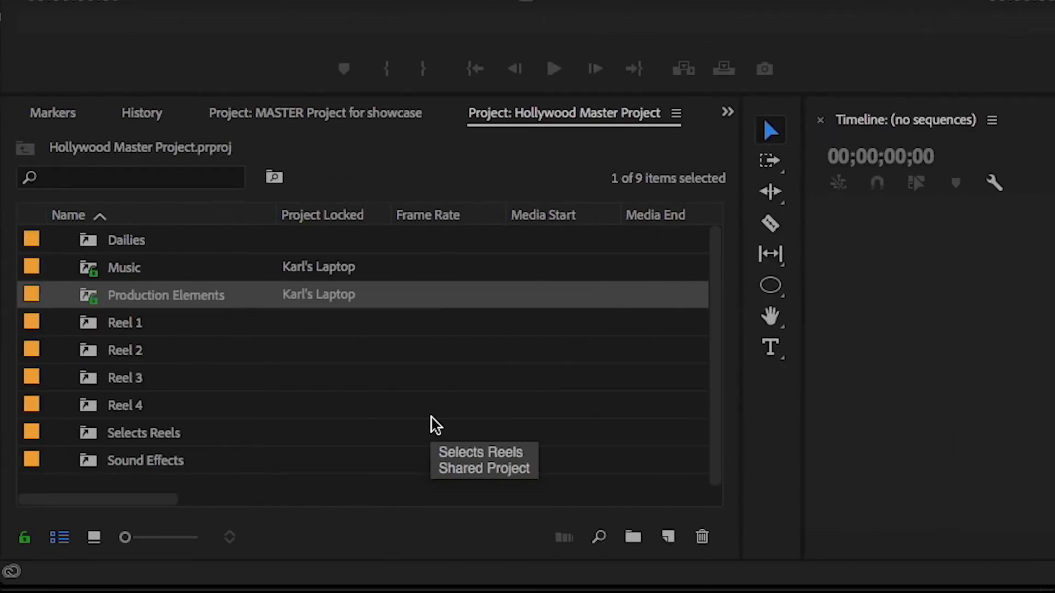
mouse_move(451, 368)
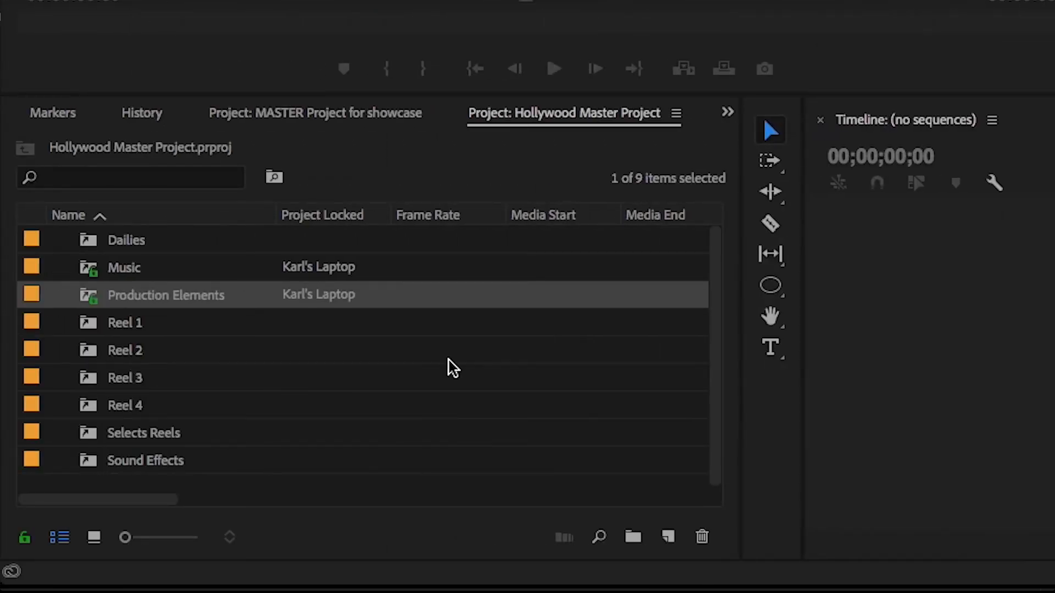
mouse_move(441, 406)
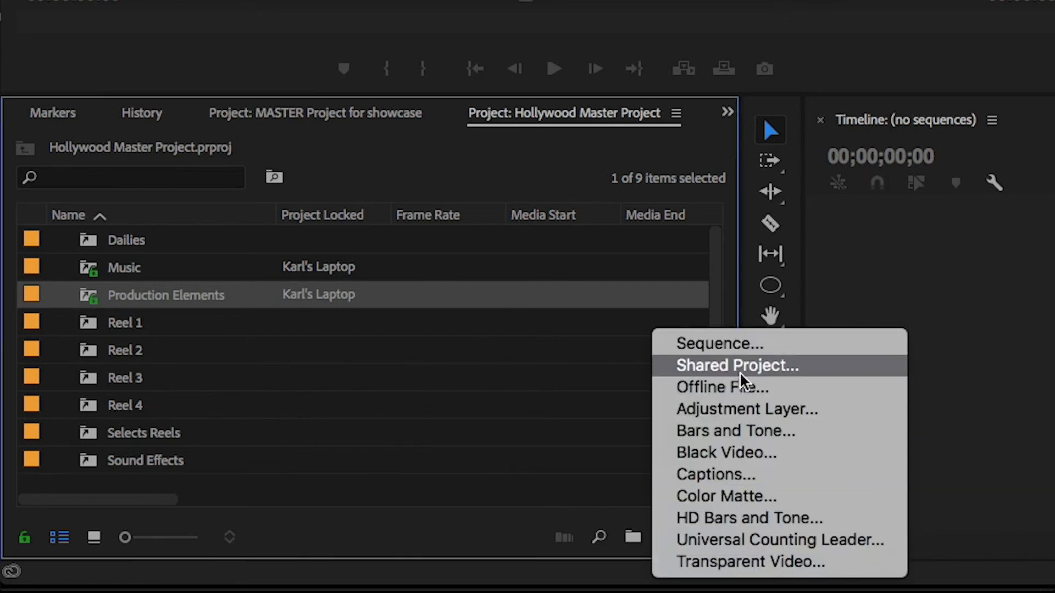
Create the Karl's Scratch shared project from the Project panel's New Item button
left_click(737, 364)
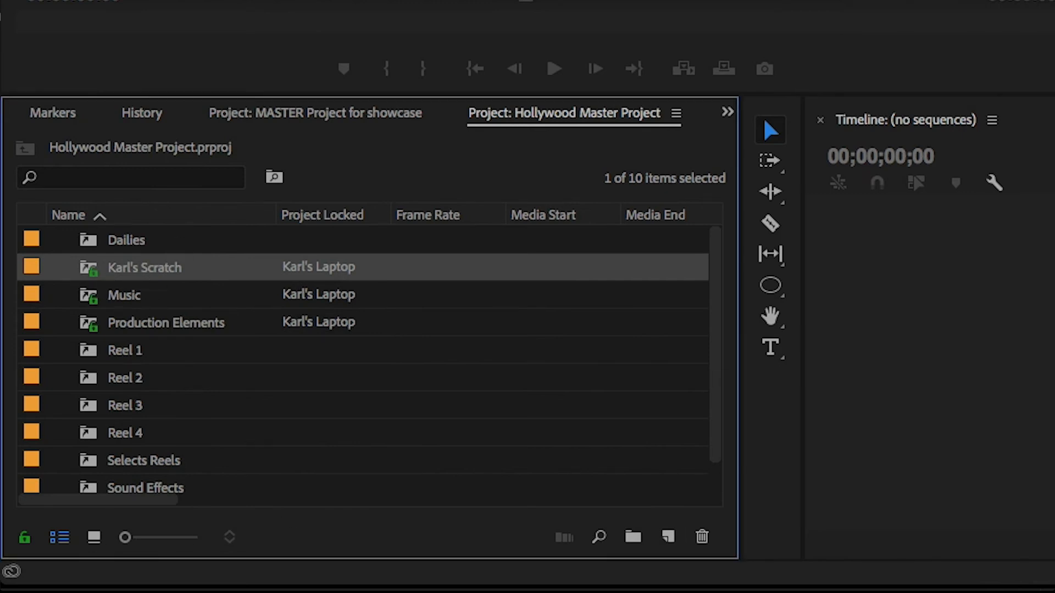
mouse_move(550, 53)
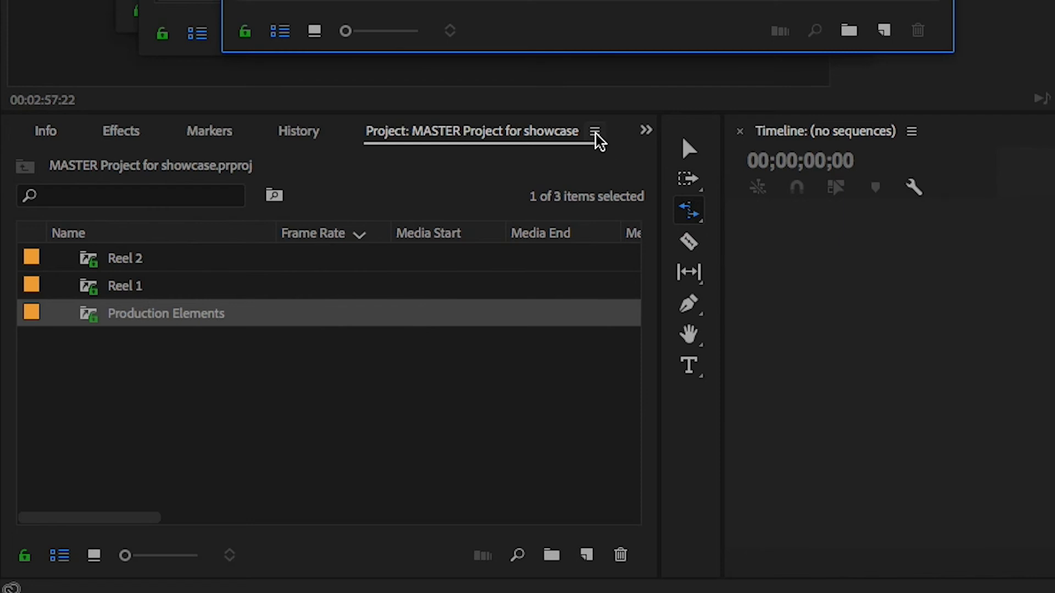
Enable the Project Locked column in Metadata Display after searching 'locked'
left_click(594, 131)
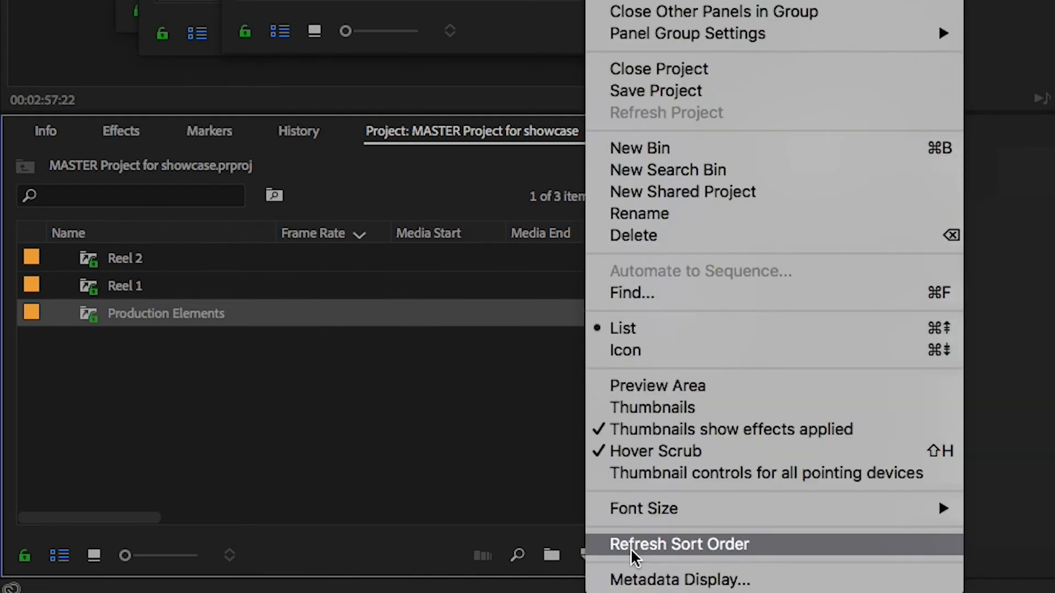
left_click(679, 581)
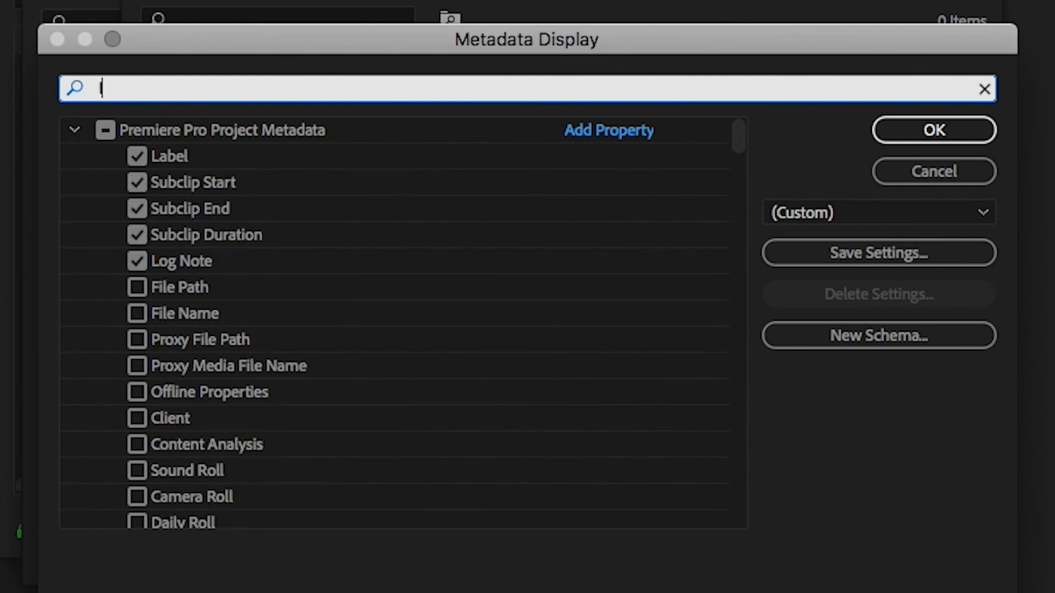
type("locked")
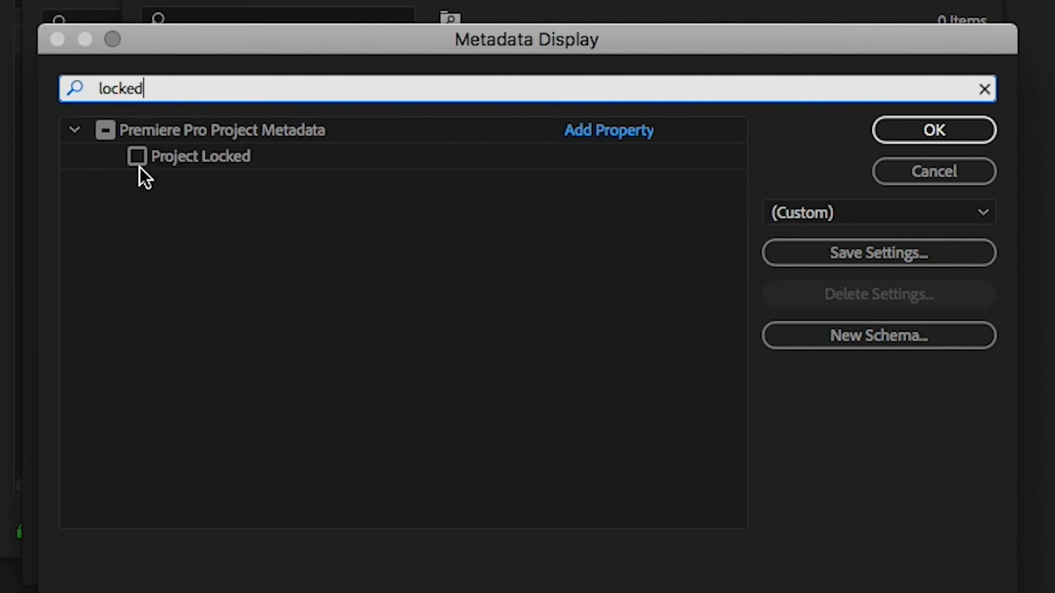
left_click(137, 155)
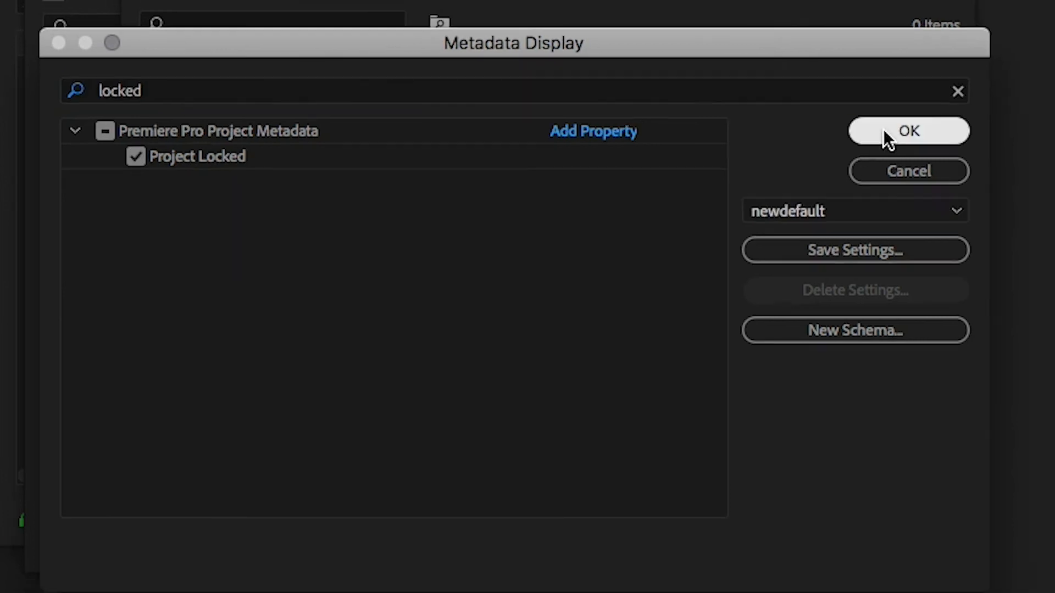
left_click(907, 130)
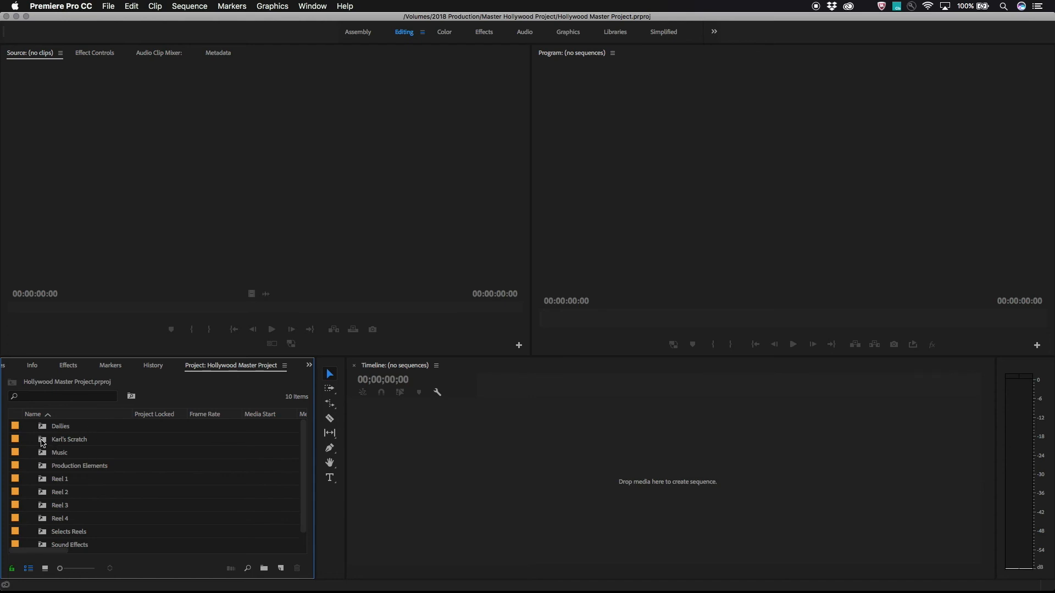
Open the Dailies and Reel 1 shared projects, then the 019 Bar Sequence
double_click(59, 427)
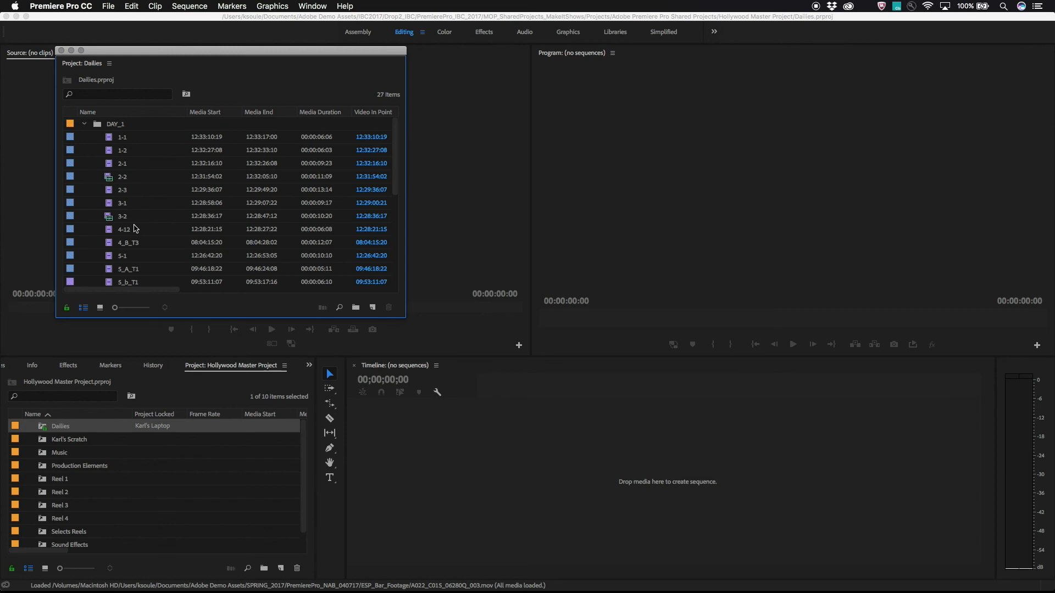
double_click(60, 478)
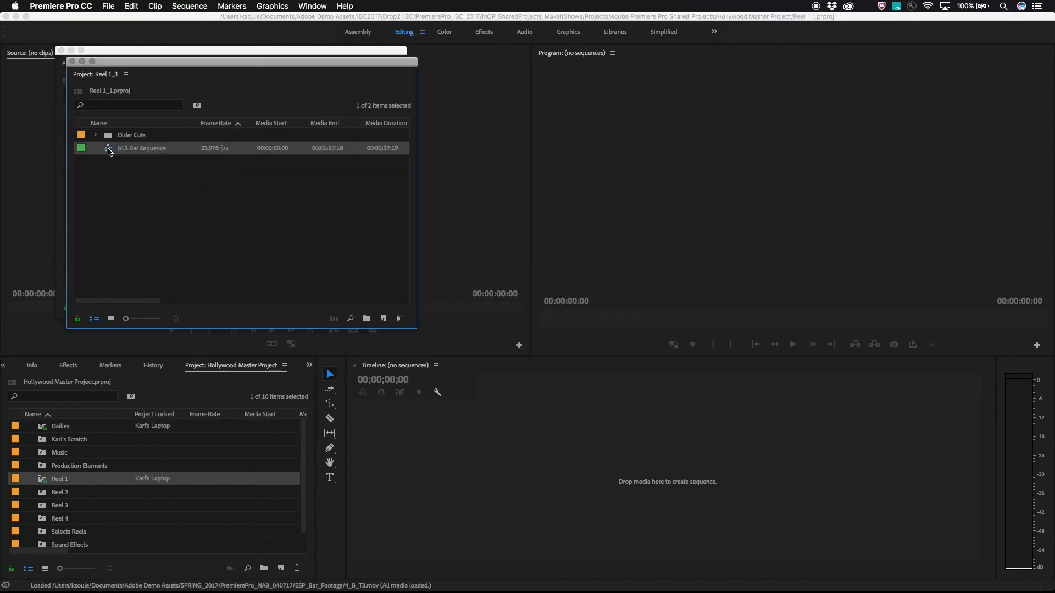
double_click(142, 148)
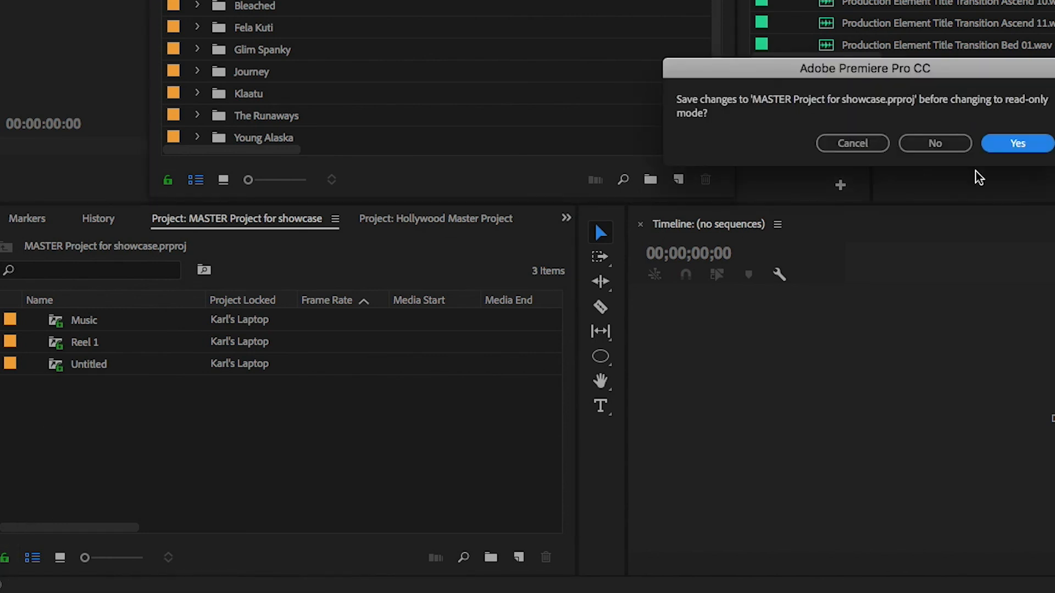
Save the master project into read-only mode, then toggle the lock back to read/write
left_click(1017, 143)
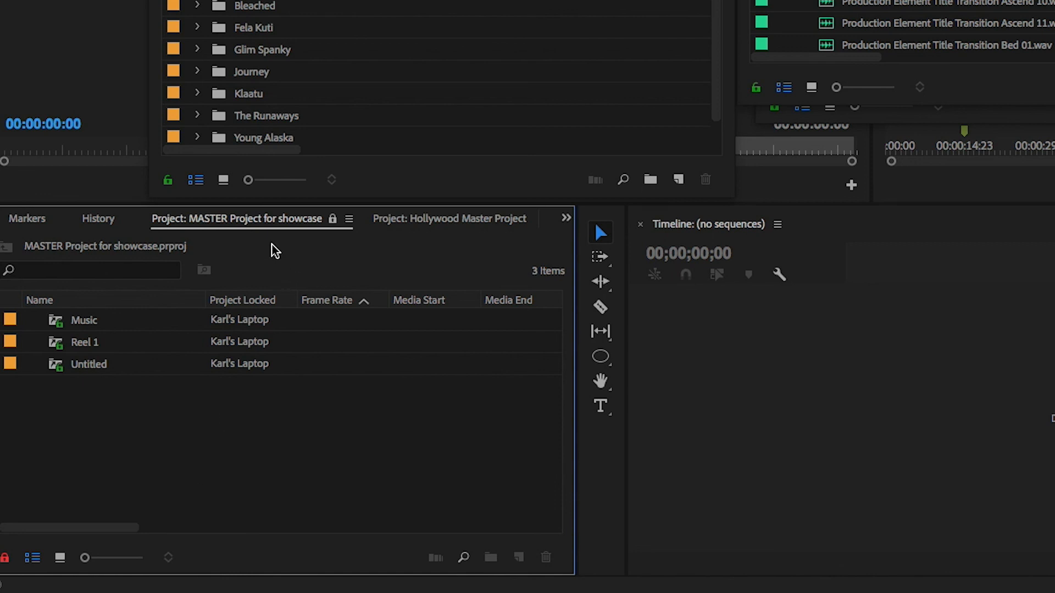
mouse_move(6, 558)
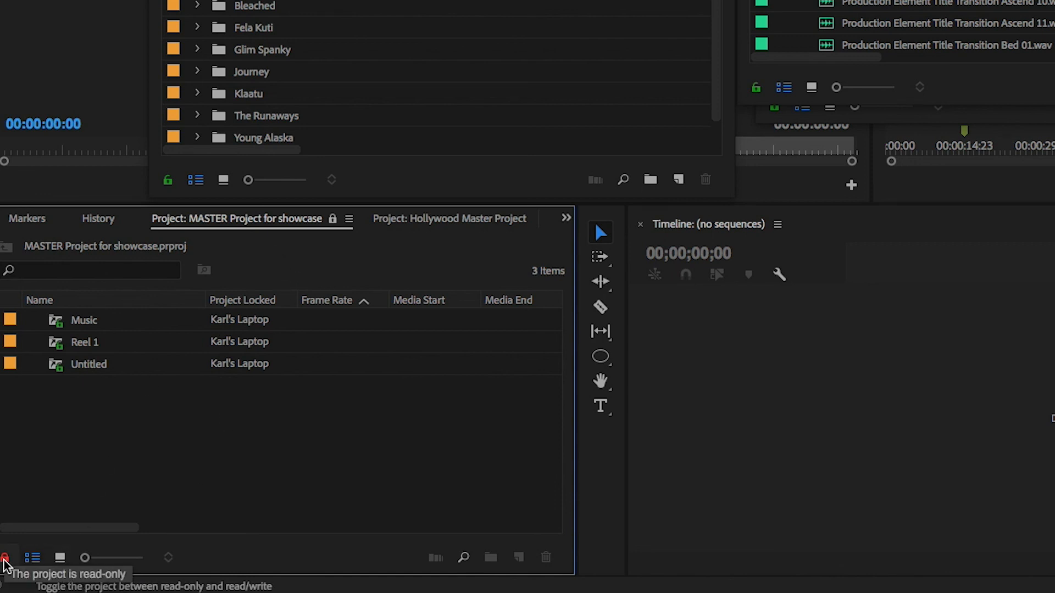
left_click(6, 557)
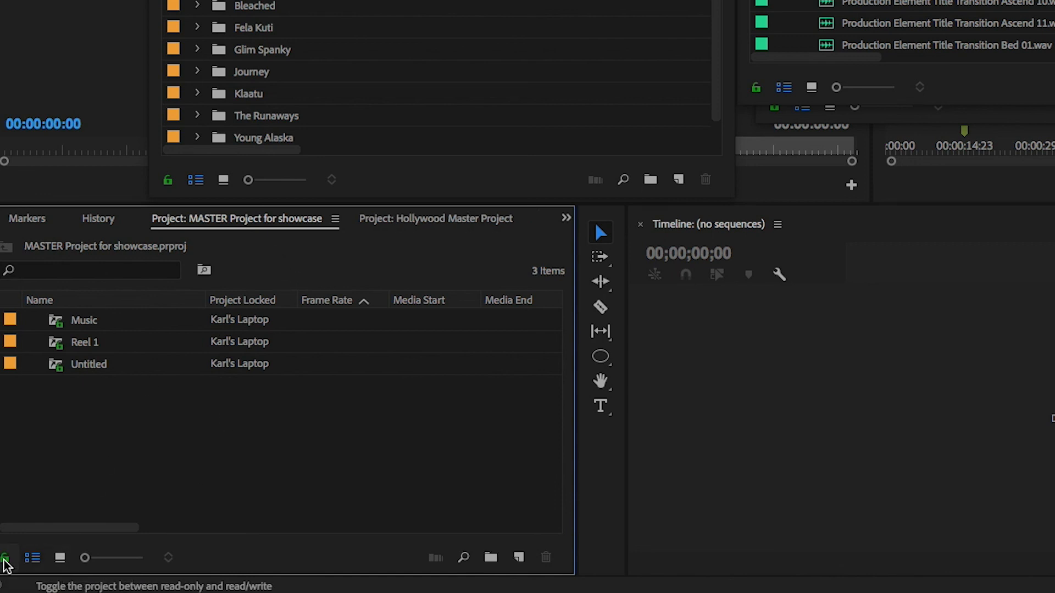